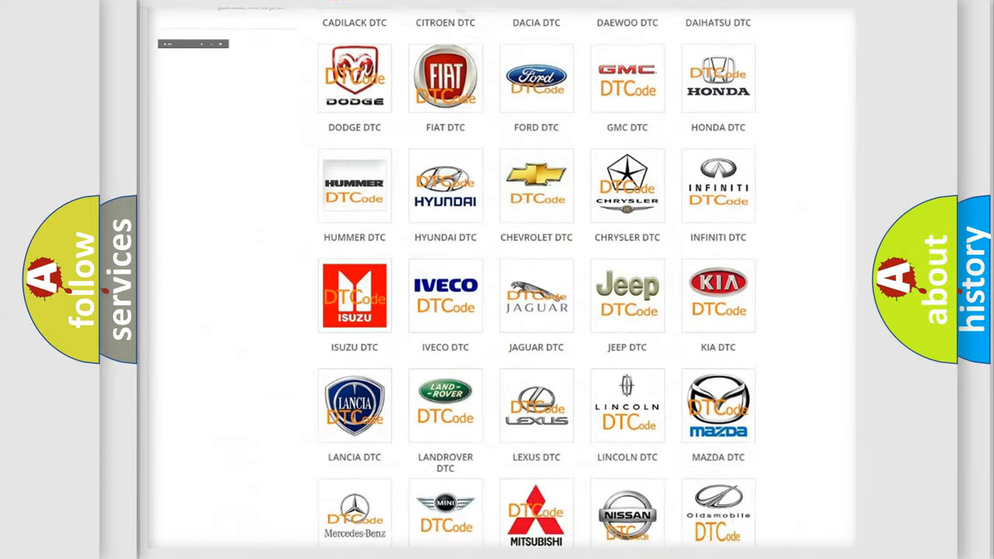
- Open the HONDA entry in the DTC brand grid and scroll through its code list
{"action": "scroll", "scroll_direction": "up", "scroll_amount": 3}
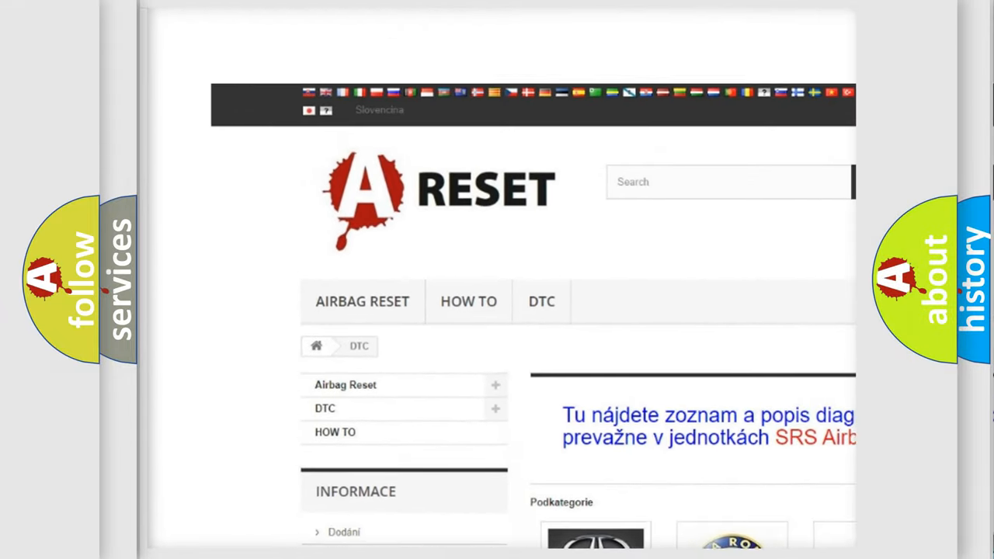
{"action": "scroll", "scroll_direction": "up", "scroll_amount": 3}
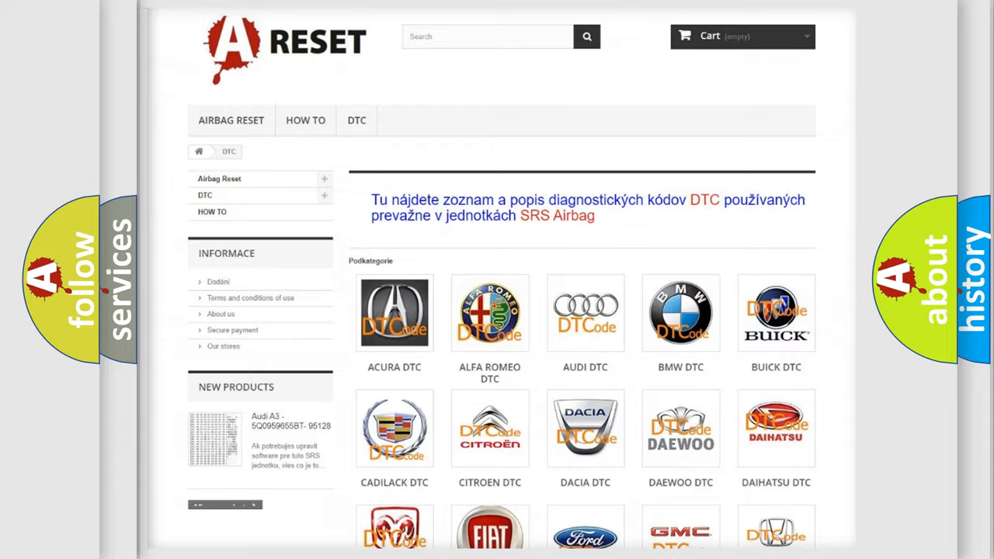
{"action": "scroll", "scroll_direction": "down", "scroll_amount": 3}
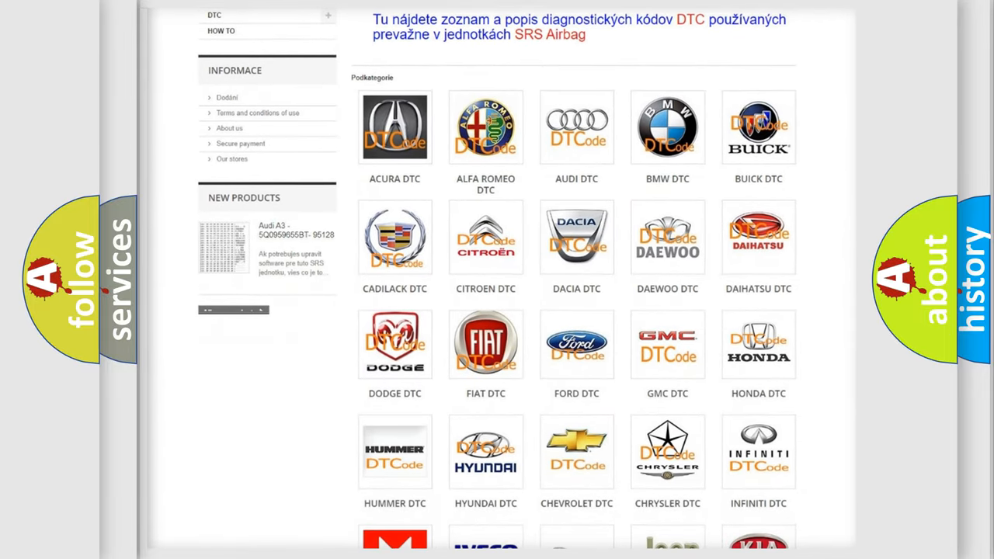
{"action": "mouse_move", "coordinate": [758, 342]}
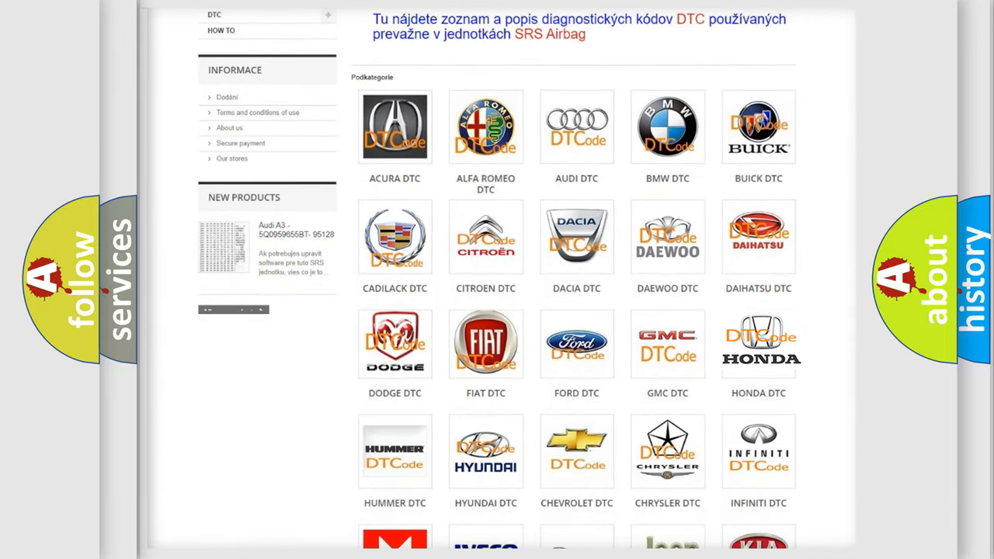
{"action": "left_click", "coordinate": [759, 343]}
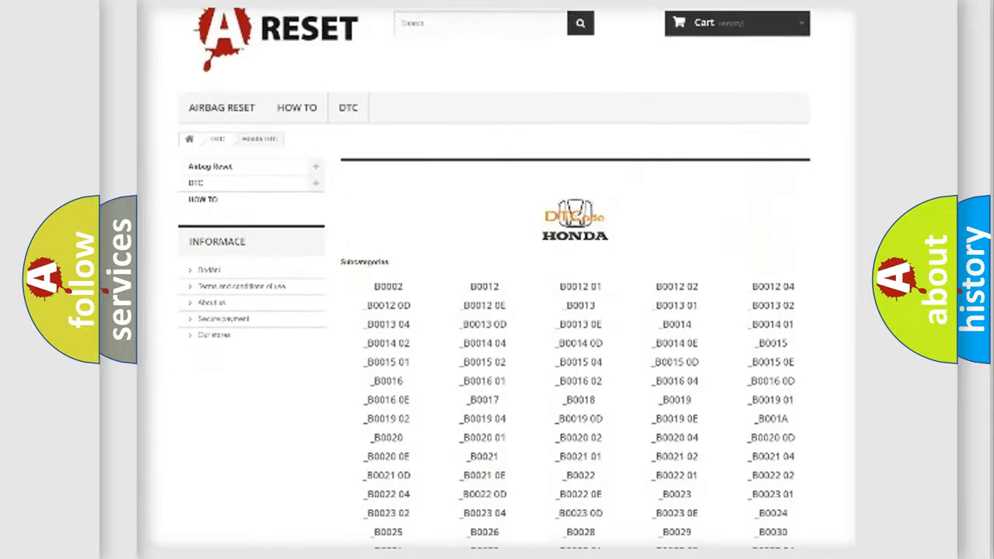
{"action": "scroll", "scroll_direction": "down", "scroll_amount": 3}
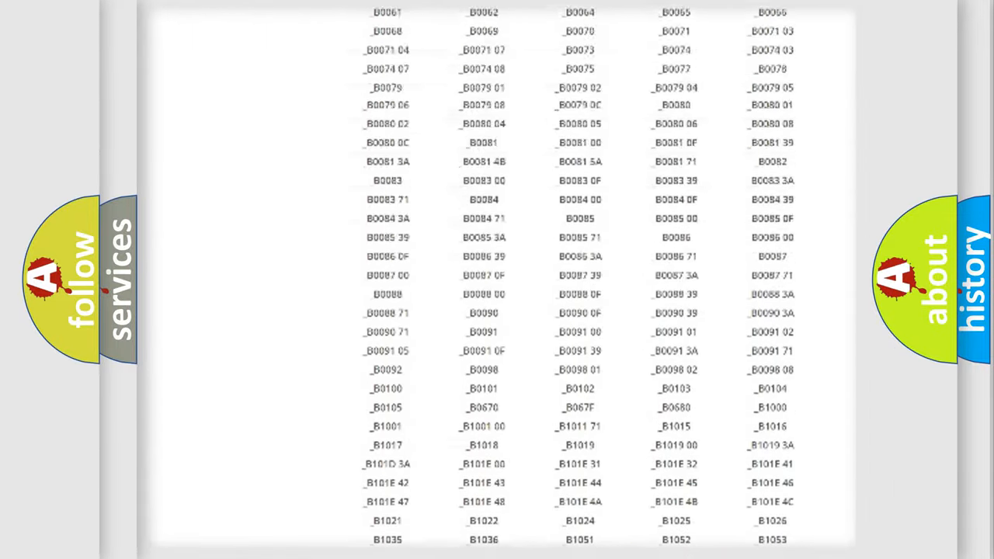
{"action": "scroll", "scroll_direction": "up", "scroll_amount": 3}
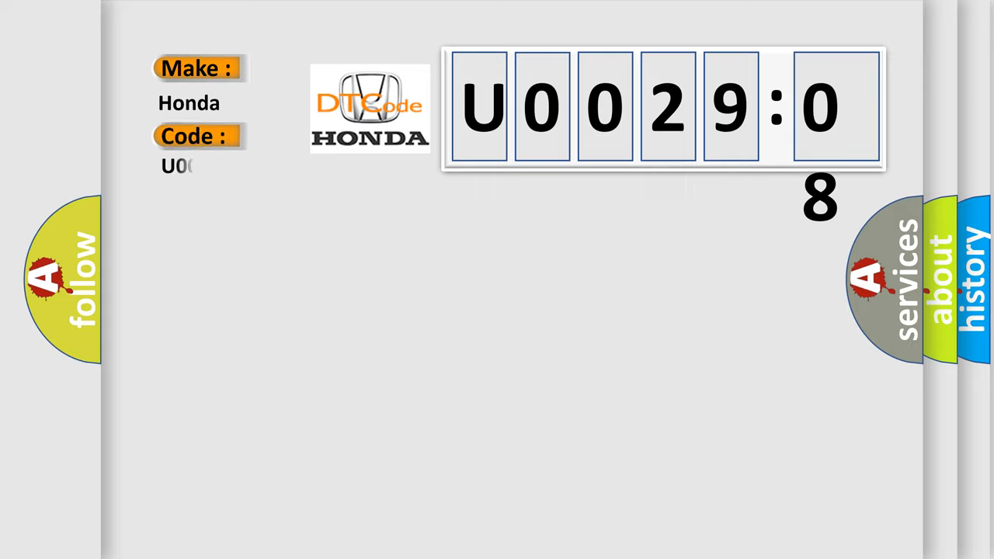
- Enter code U0029108 for Honda so its characters appear in the digit boxes
{"action": "type", "text": "U0029108"}
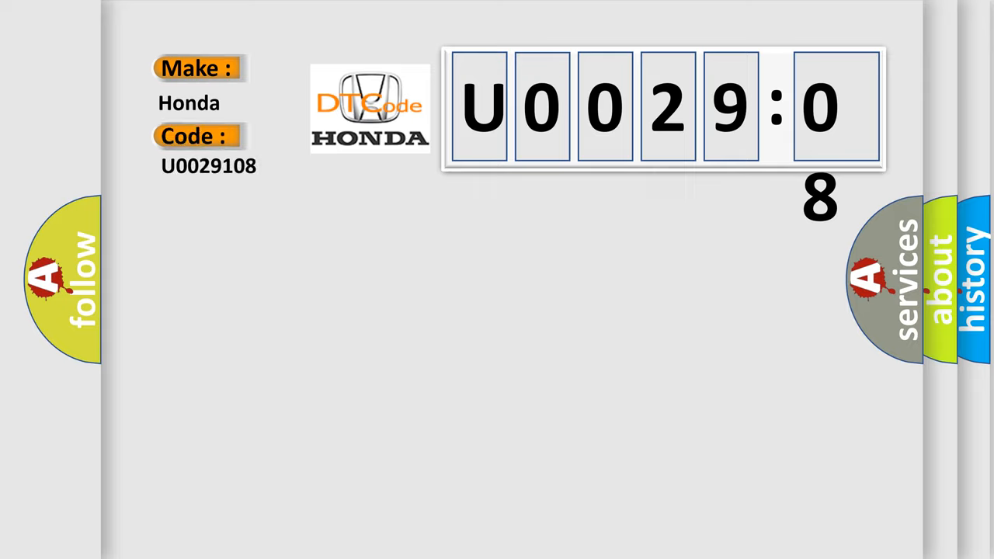